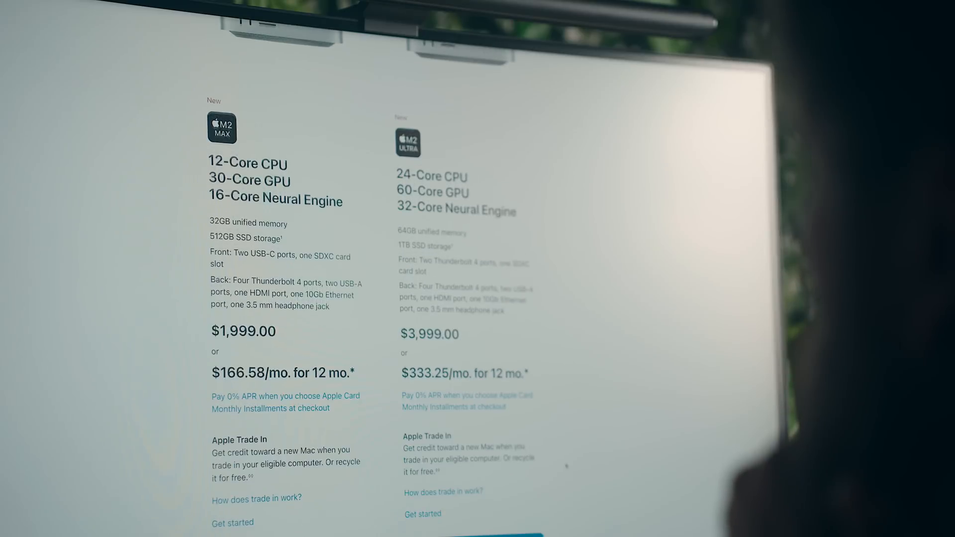
Step: Scroll past the Mac Studio M2 Max and M2 Ultra specs to the iMac, Mac mini and Mac Studio lineup
{"action": "scroll", "scroll_direction": "down", "scroll_amount": 3}
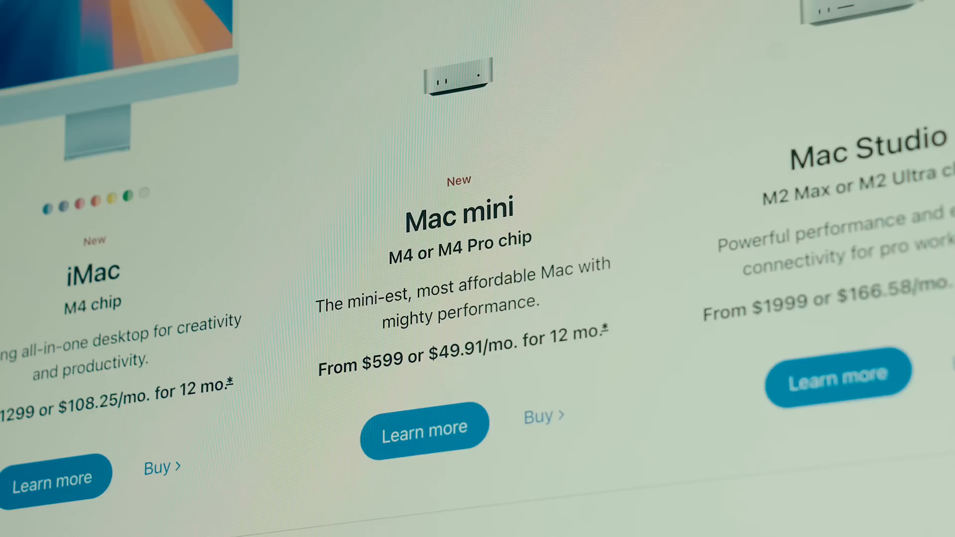
Step: Scroll the Mac Studio configurator with 48GB memory toward the 512GB storage options at $1,999.00
{"action": "scroll", "scroll_direction": "down", "scroll_amount": 3}
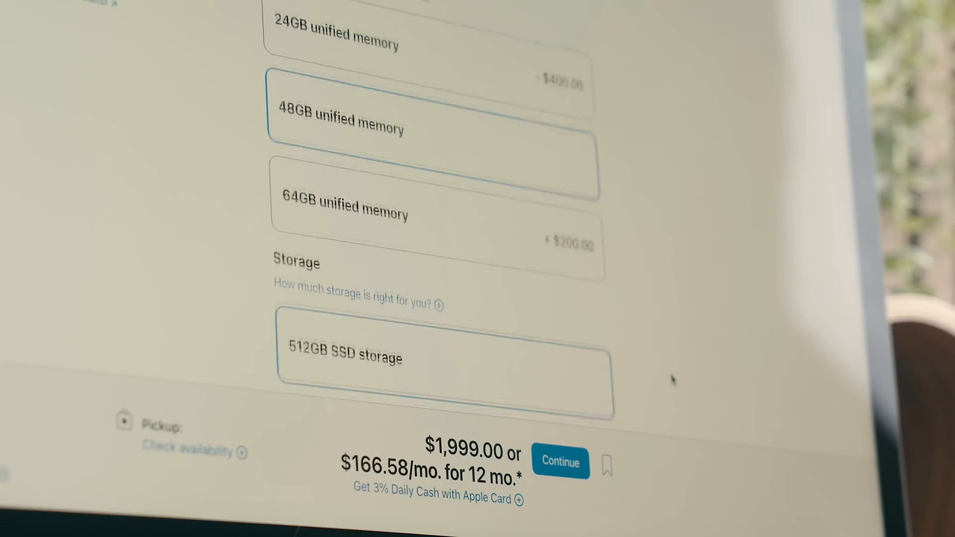
Step: Scroll through the storage options, keeping 512GB SSD selected at $1,999.00
{"action": "scroll", "scroll_direction": "down", "scroll_amount": 3}
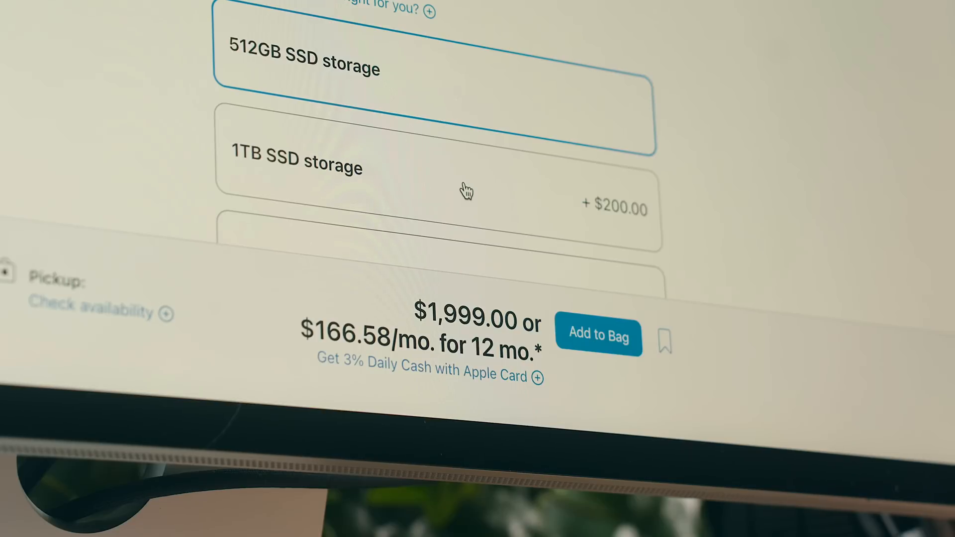
{"action": "mouse_move", "coordinate": [484, 176]}
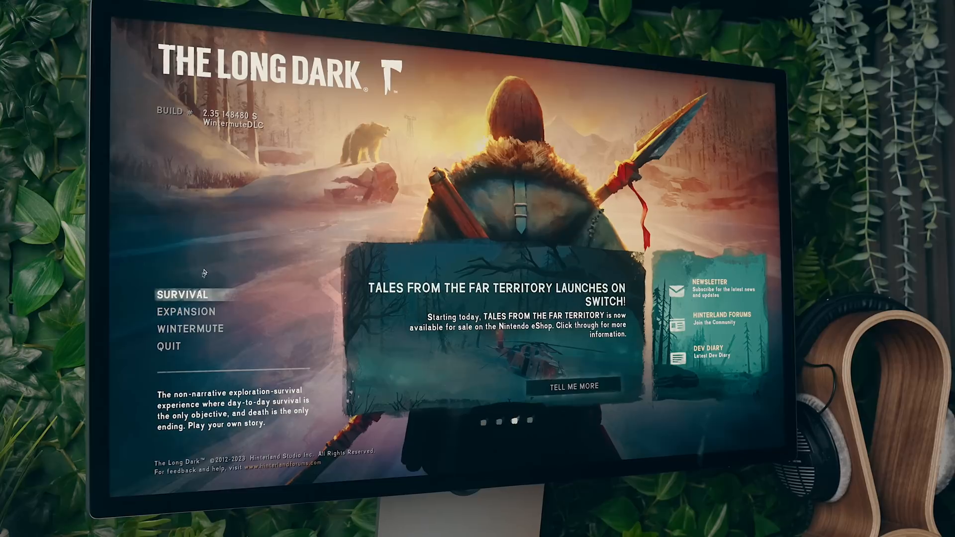
Step: Choose 48GB unified memory for the M4 Pro Mac mini ($1,799.00) and scroll to Storage
{"action": "left_click", "coordinate": [189, 294]}
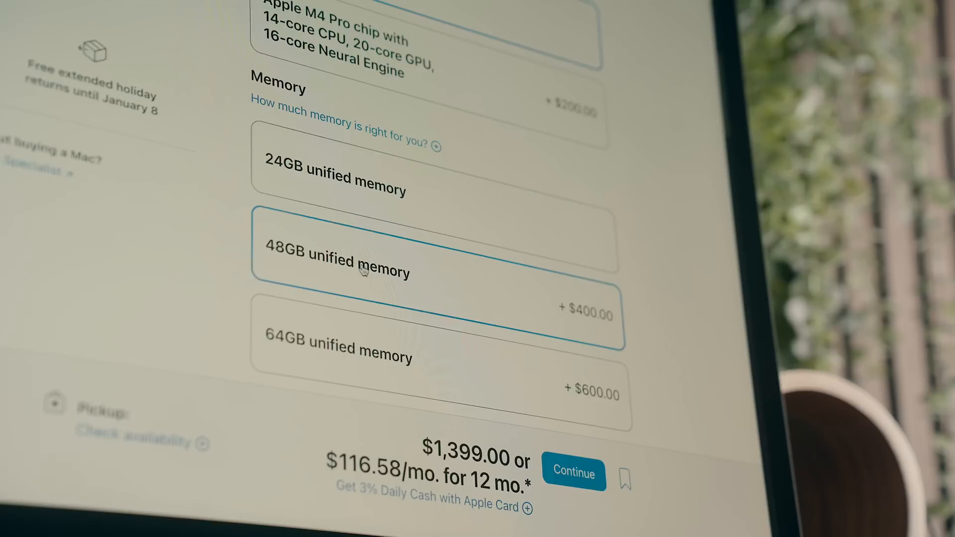
{"action": "scroll", "scroll_direction": "down", "scroll_amount": 3}
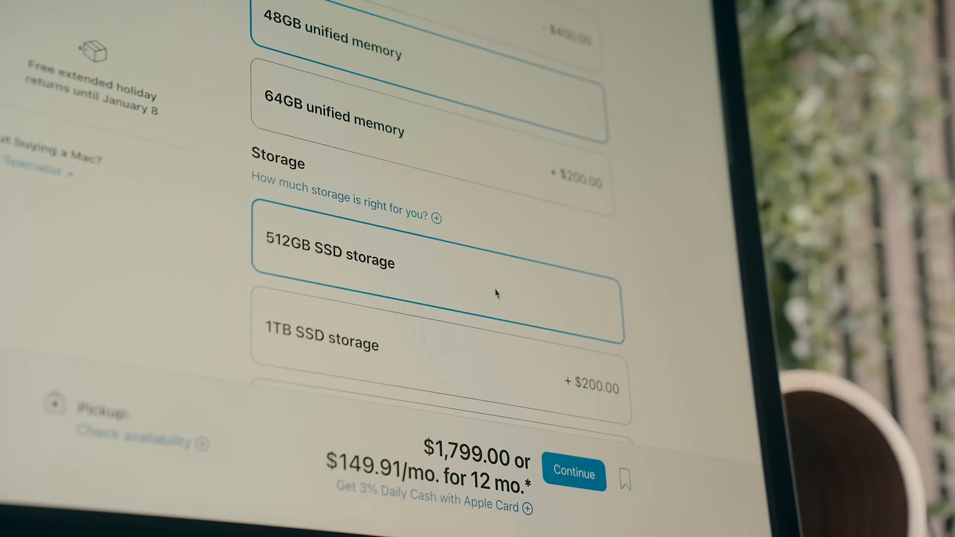